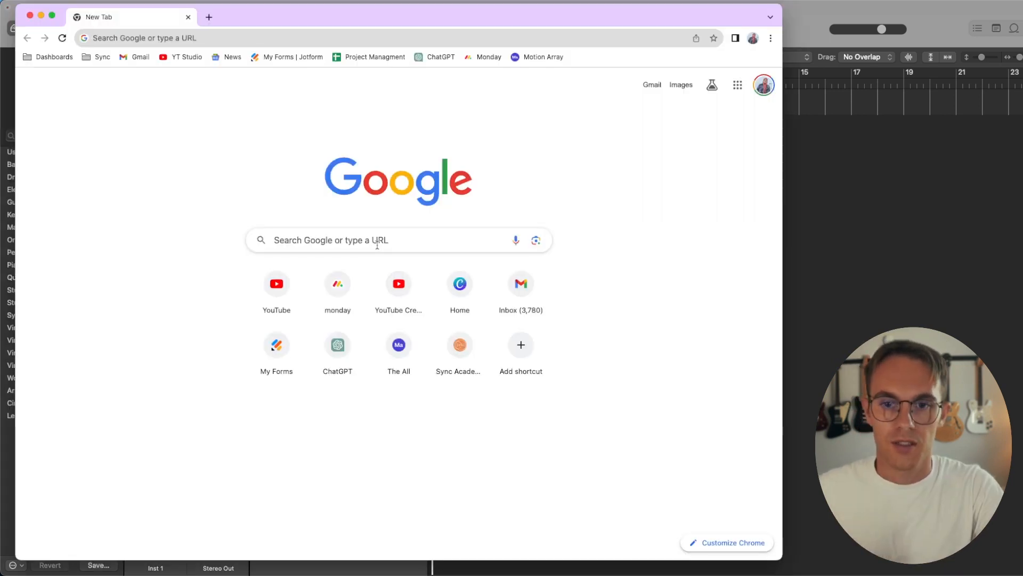
Leave Chrome and return to the Logic Pro project with the empty Kat Kit drum track
text(p)
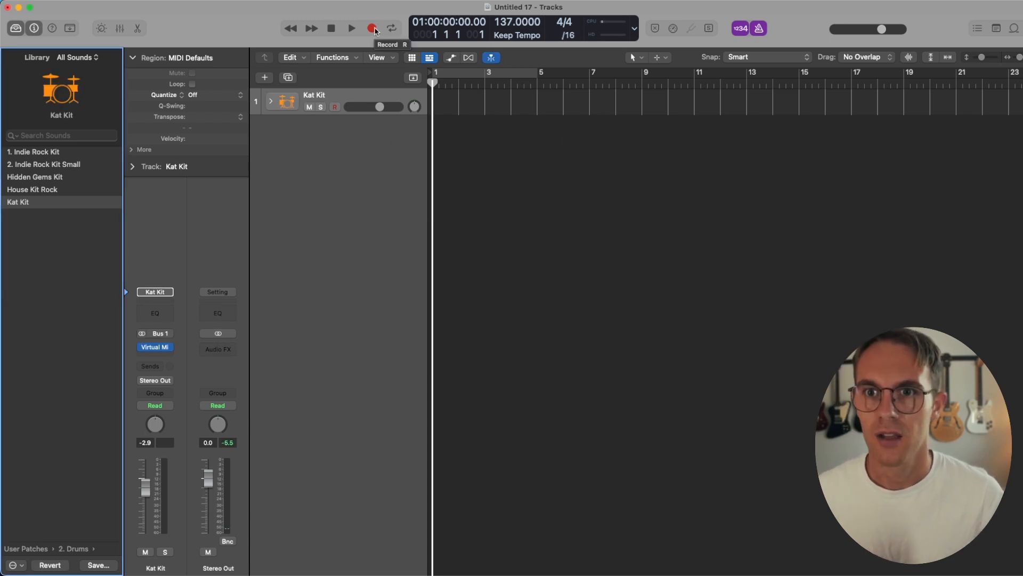
Record an eight-bar drum MIDI region on the Kat Kit track, redoing the take once
click(350, 29)
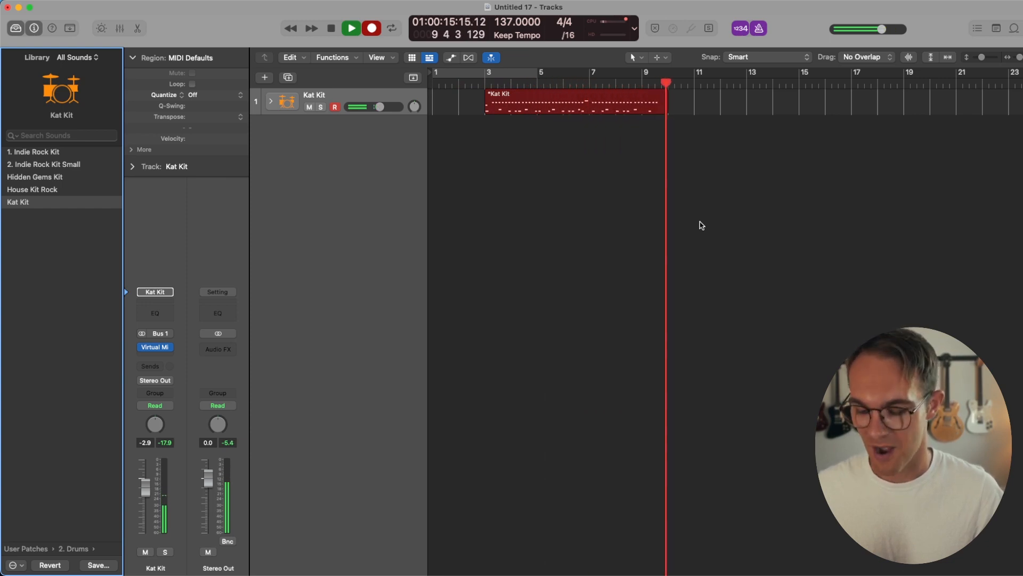
click(330, 29)
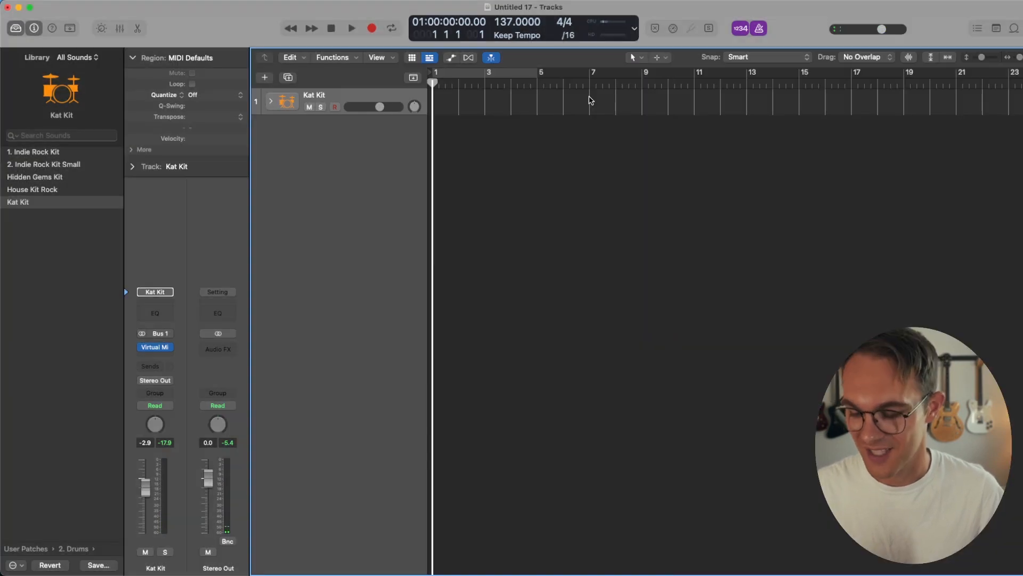
mouse_move(595, 158)
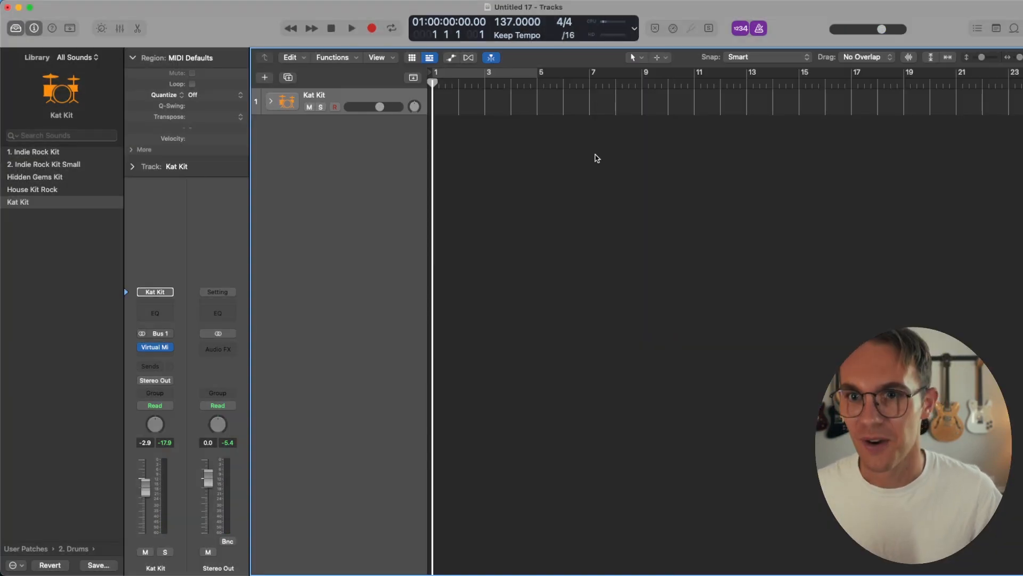
click(351, 28)
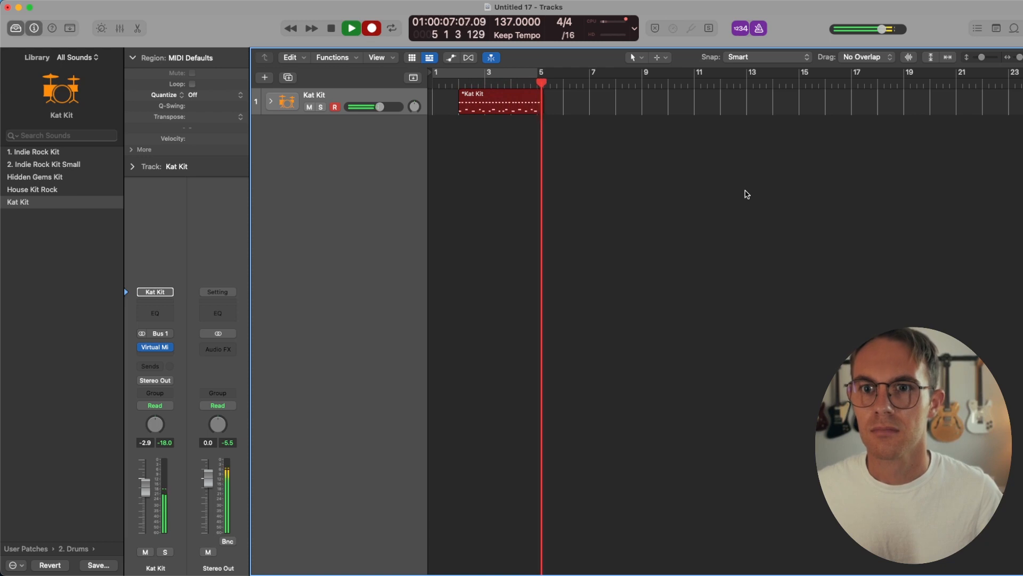
click(331, 28)
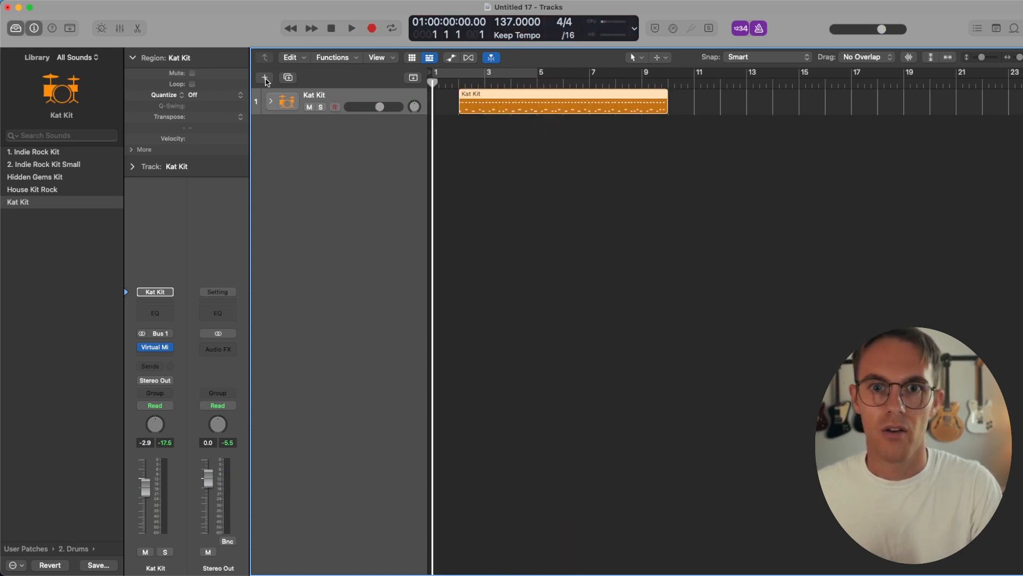
Create a guitar audio track with input monitoring off and browse the electric guitar sounds
click(265, 78)
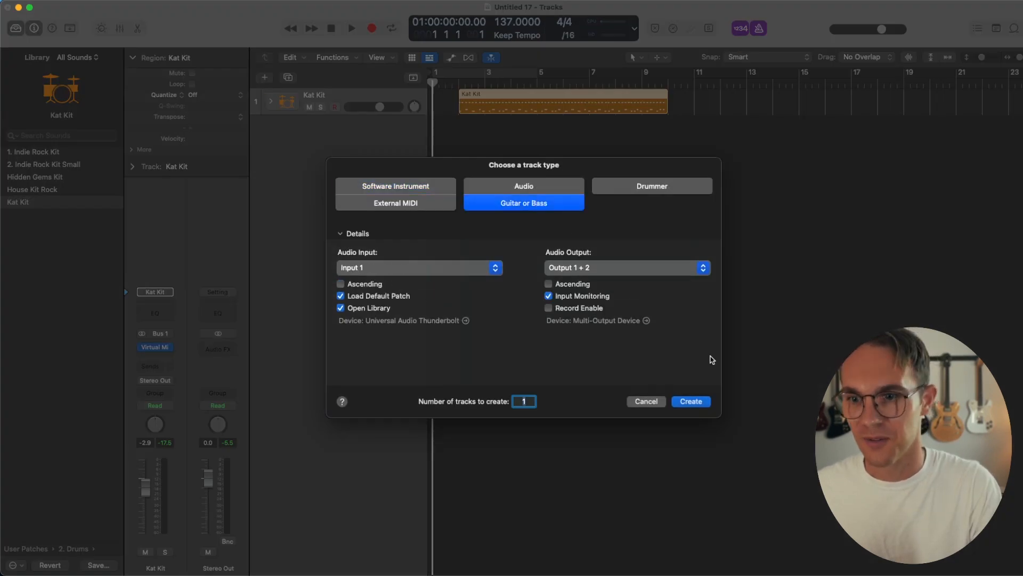
click(690, 401)
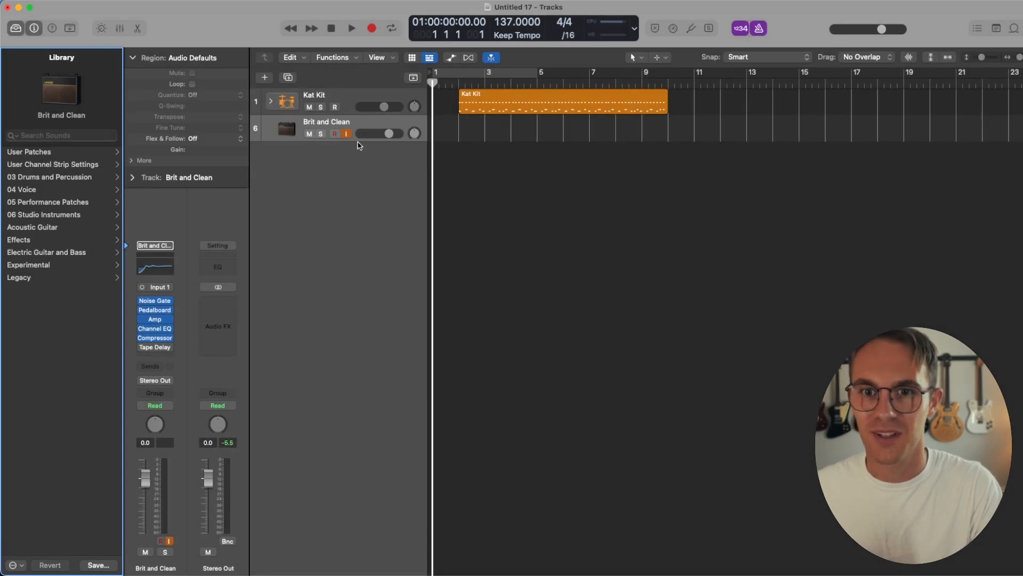
click(345, 134)
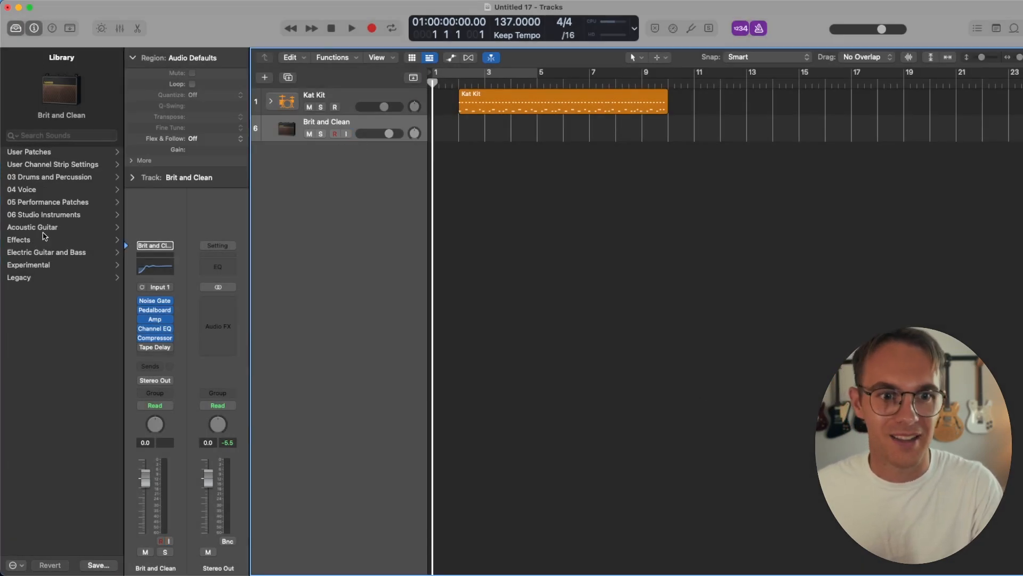
click(20, 227)
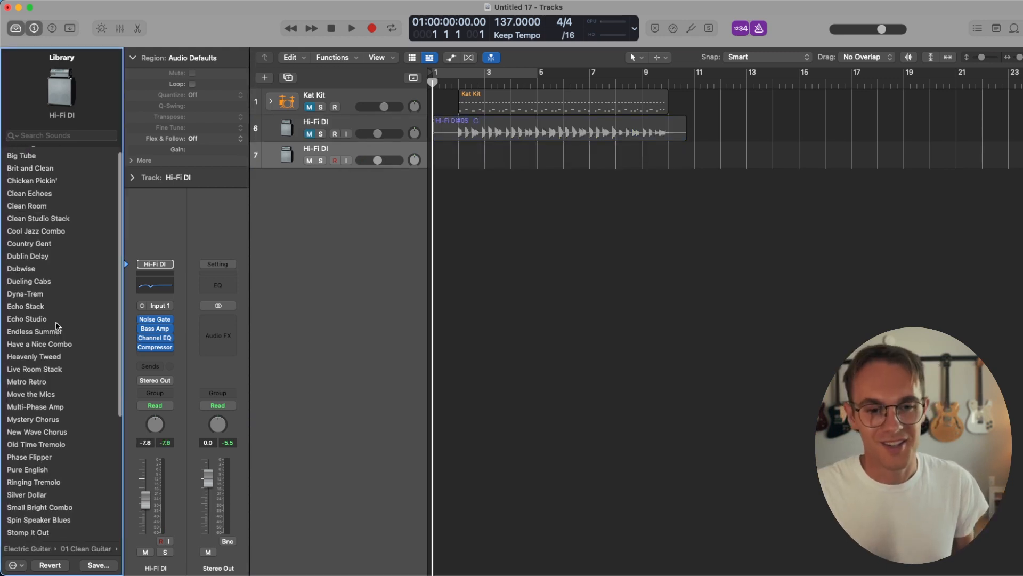
Load Surfin' in Stereo on the second guitar track and drag its volume down
scroll(down, 3)
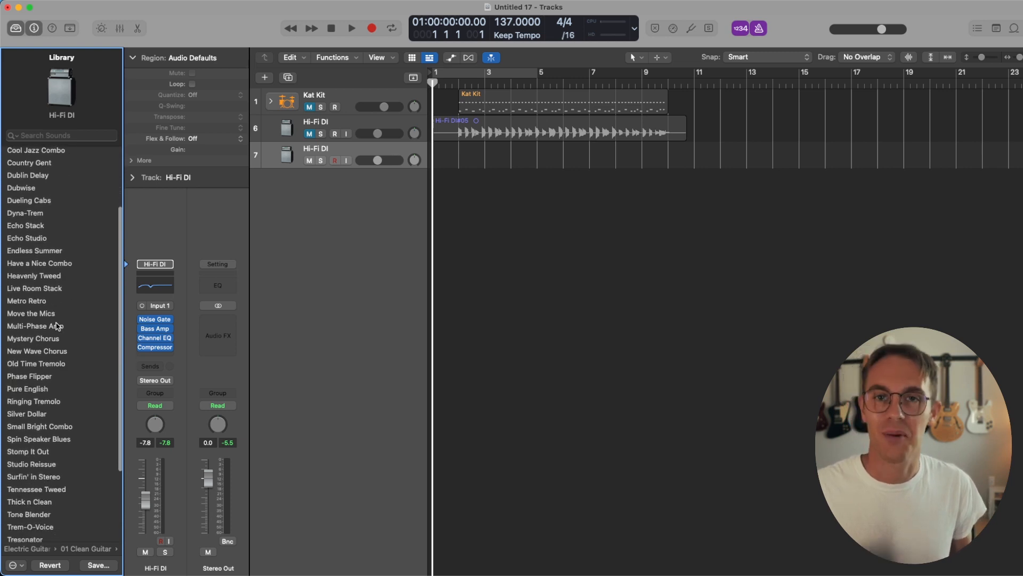
scroll(down, 3)
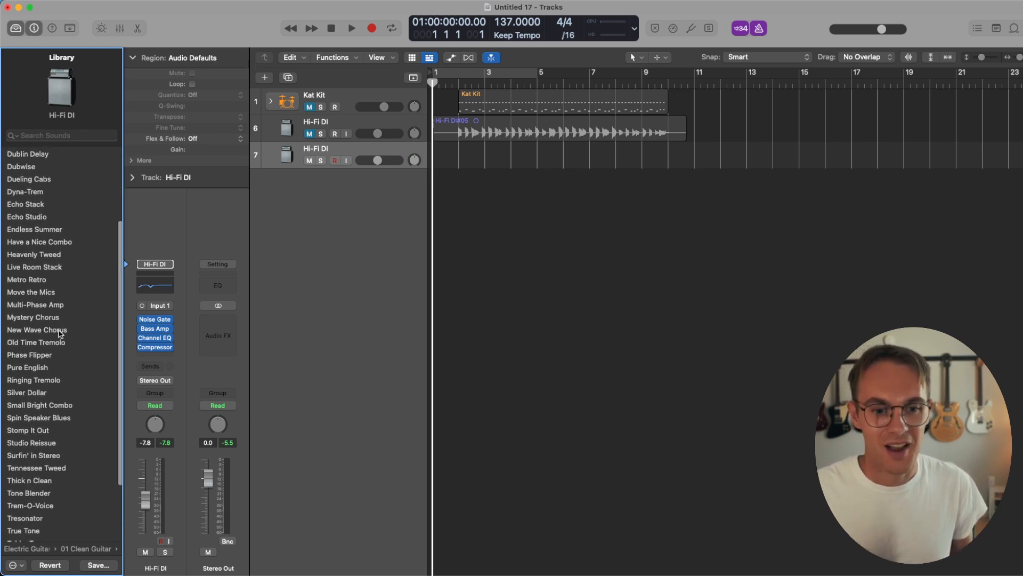
scroll(down, 3)
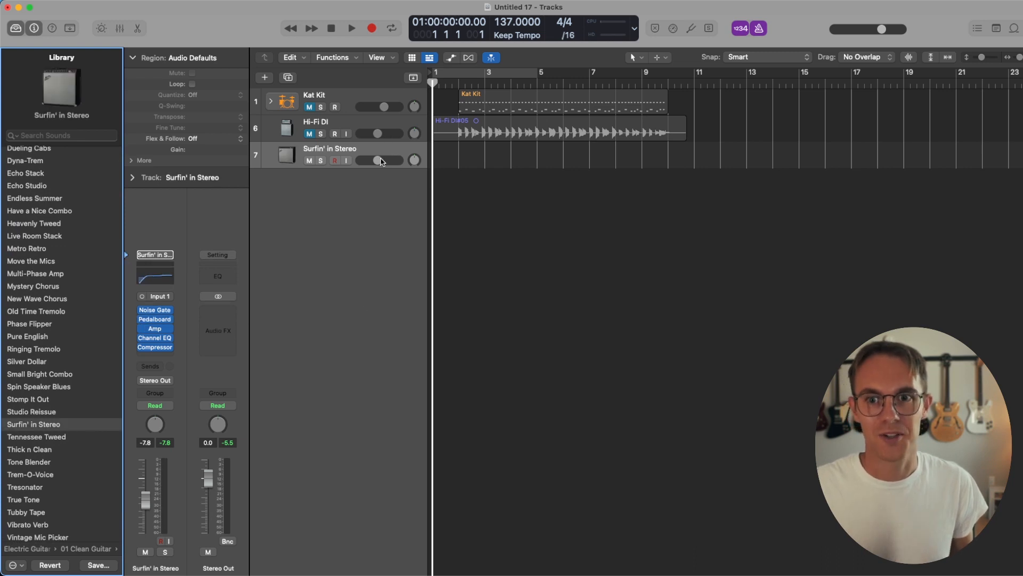
click(347, 161)
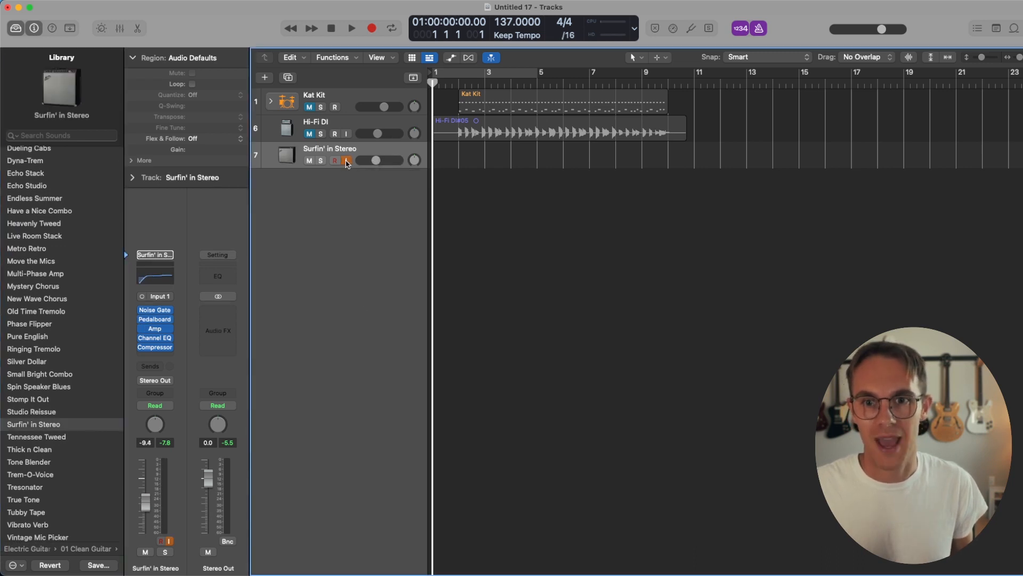
drag(359, 160, 388, 160)
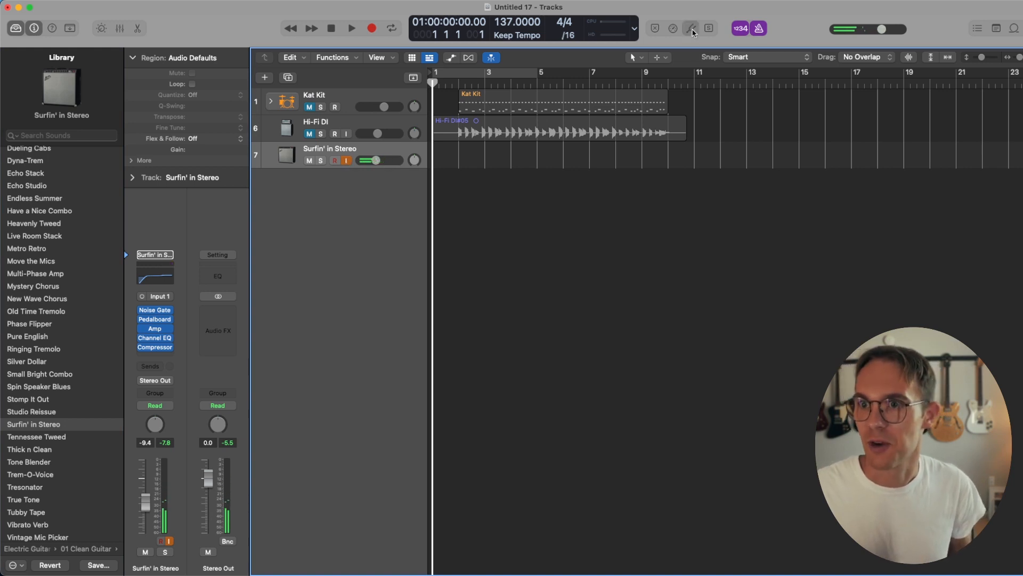
Record a second Surfin' in Stereo guitar take on its own track
click(351, 28)
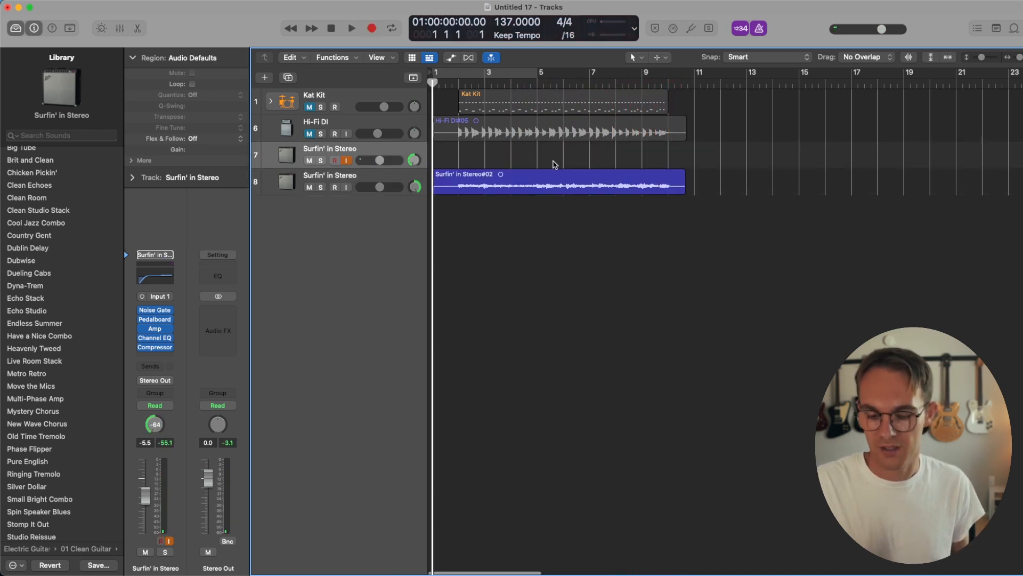
click(351, 28)
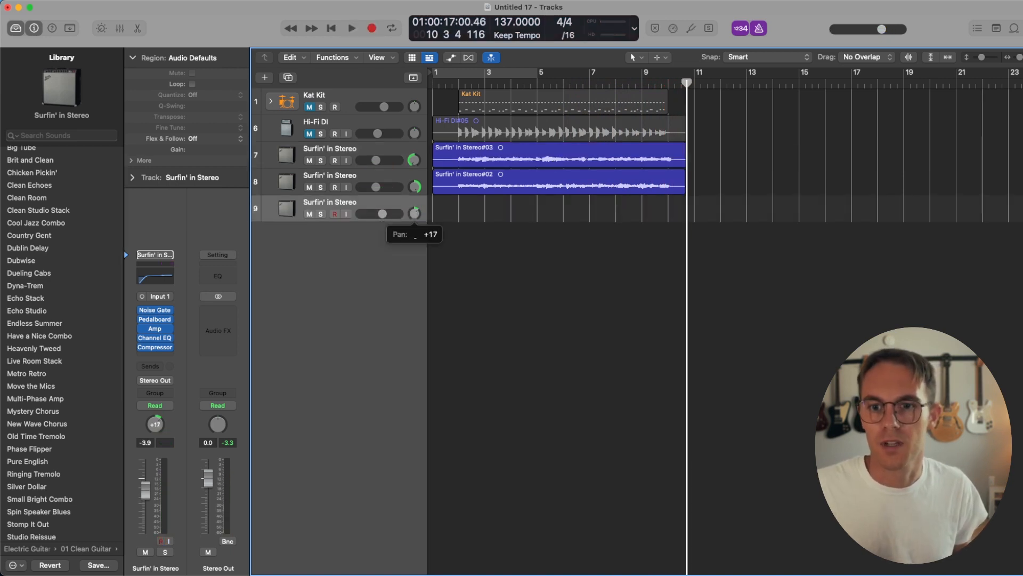
Record the third guitar take and a Natural Strum acoustic guitar region
double_click(155, 319)
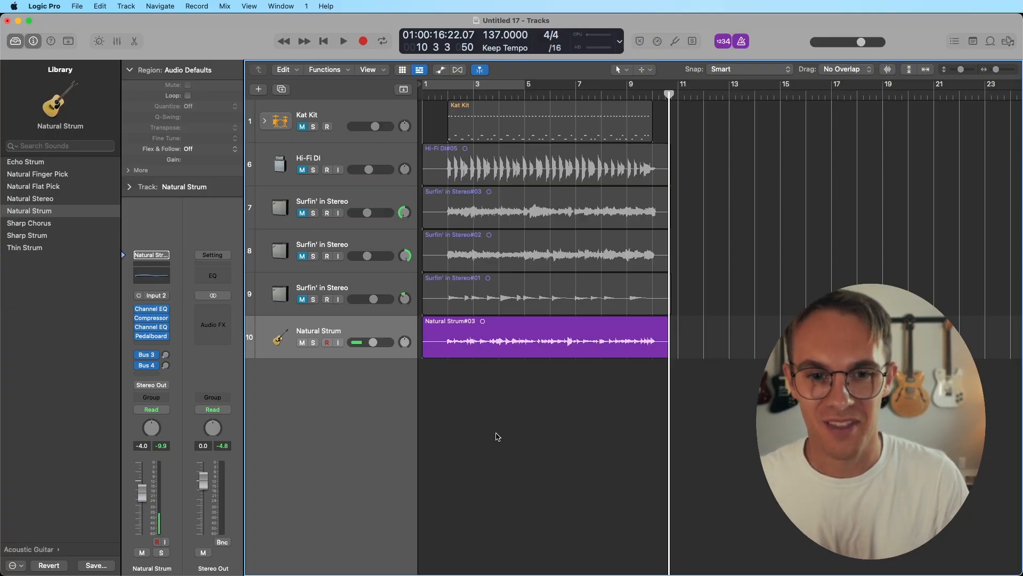
mouse_move(515, 406)
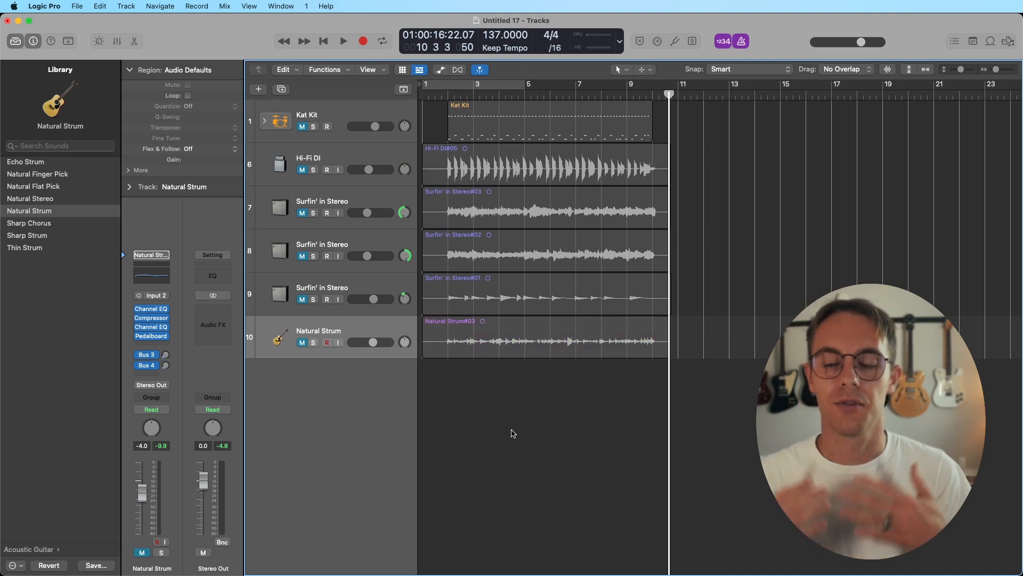
Open the project notes and start editing them to write the lyrics
click(972, 41)
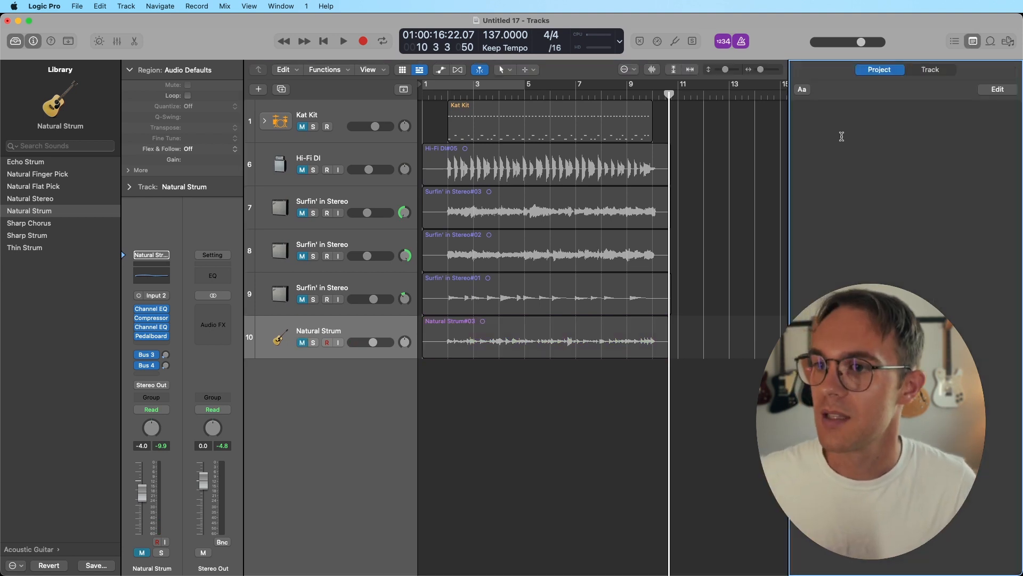
click(997, 89)
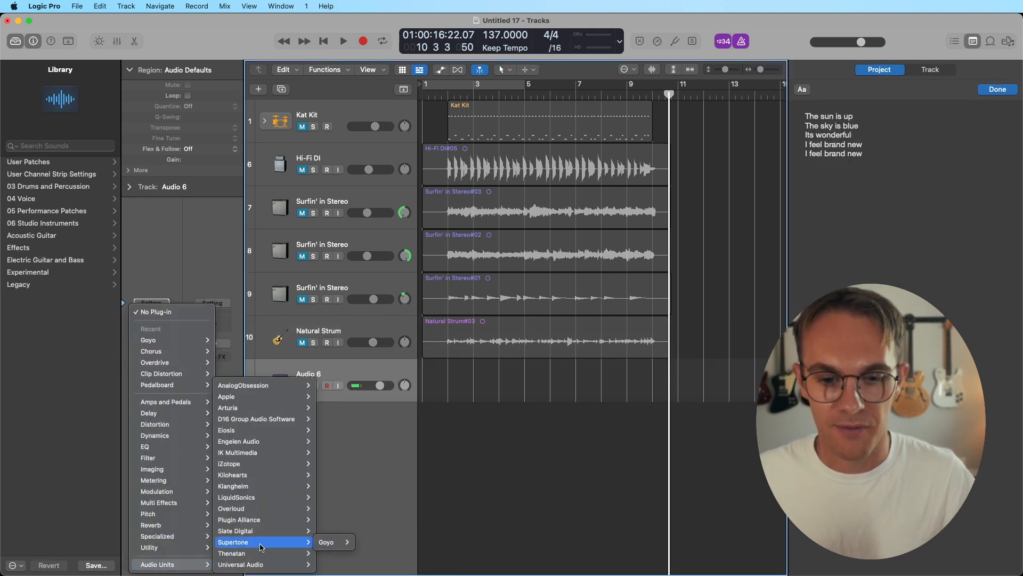
mouse_move(274, 508)
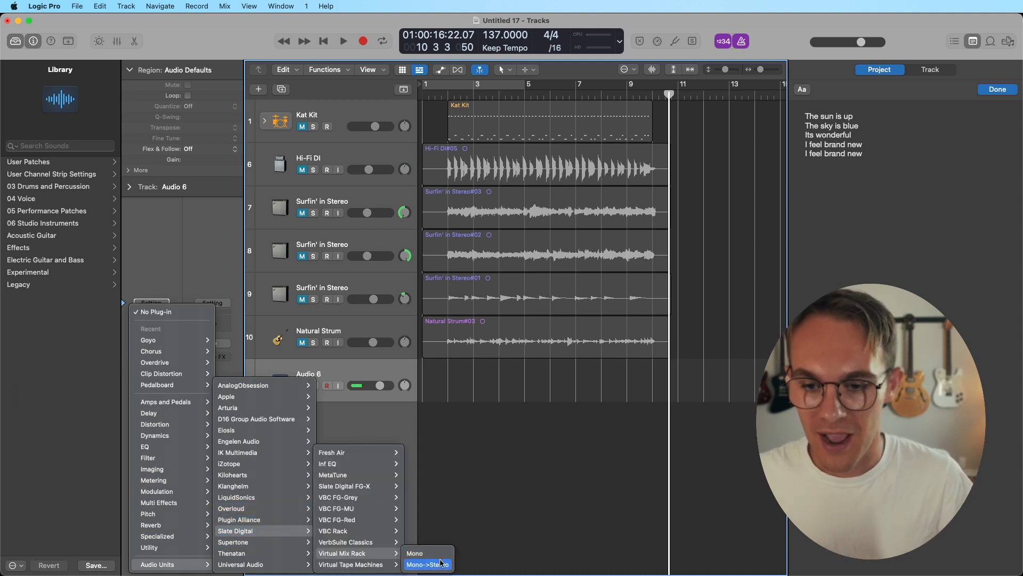
Insert a stereo Virtual Mix Rack on Audio 6 and load a factory Vocals preset
click(432, 565)
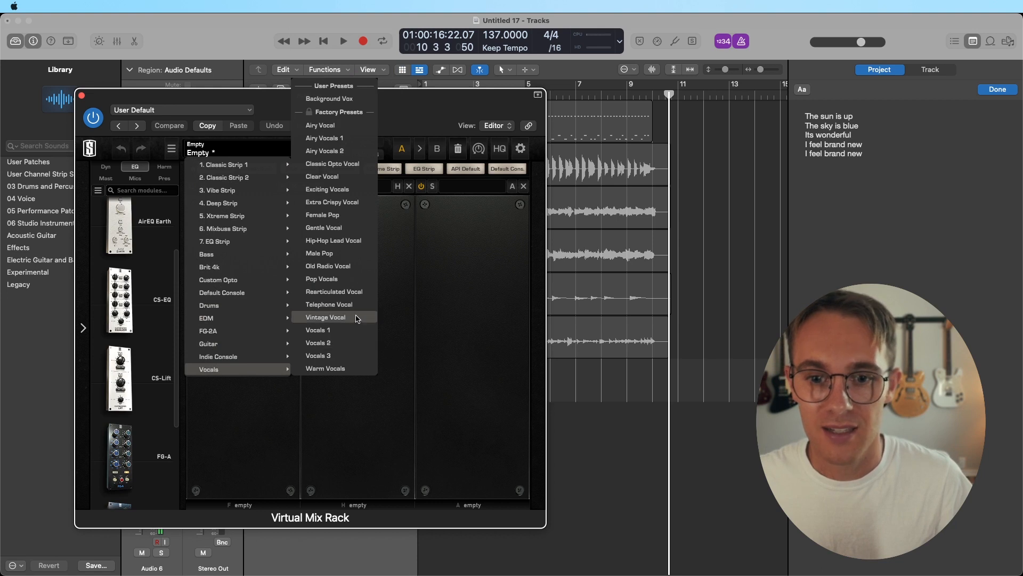
click(325, 317)
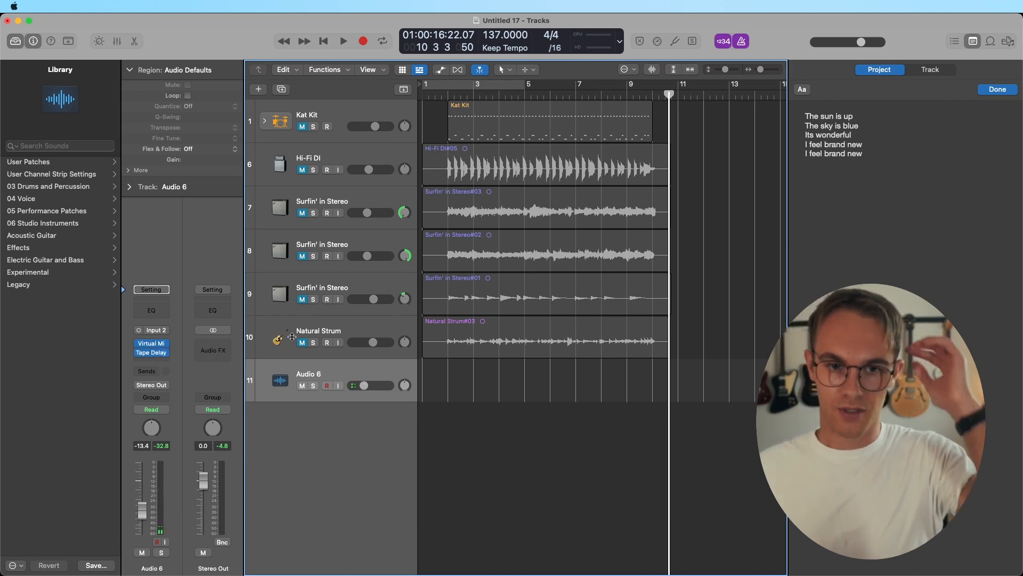
Add Space Designer reverb to Audio 6 and record the first vocal take
double_click(151, 352)
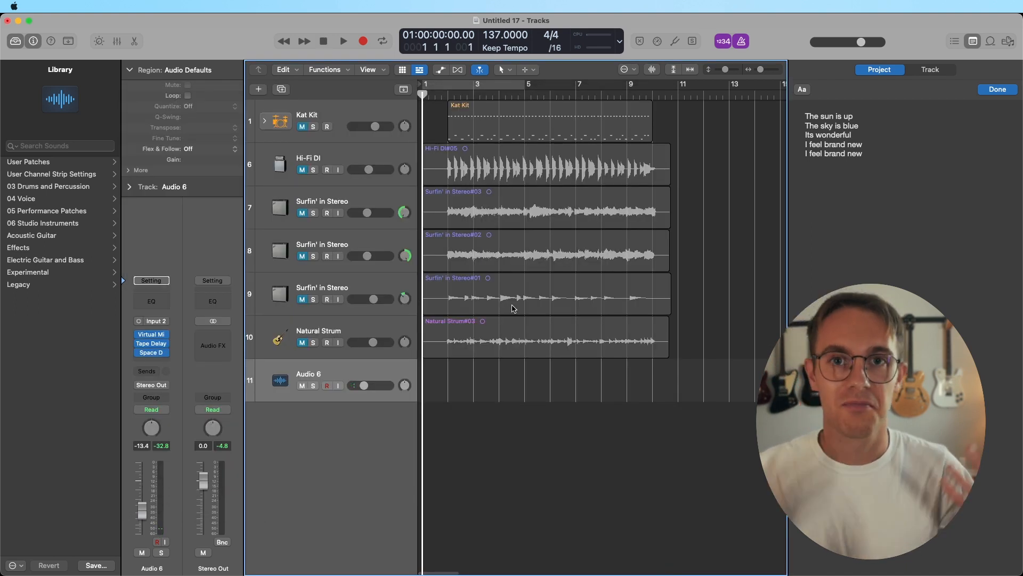
click(343, 41)
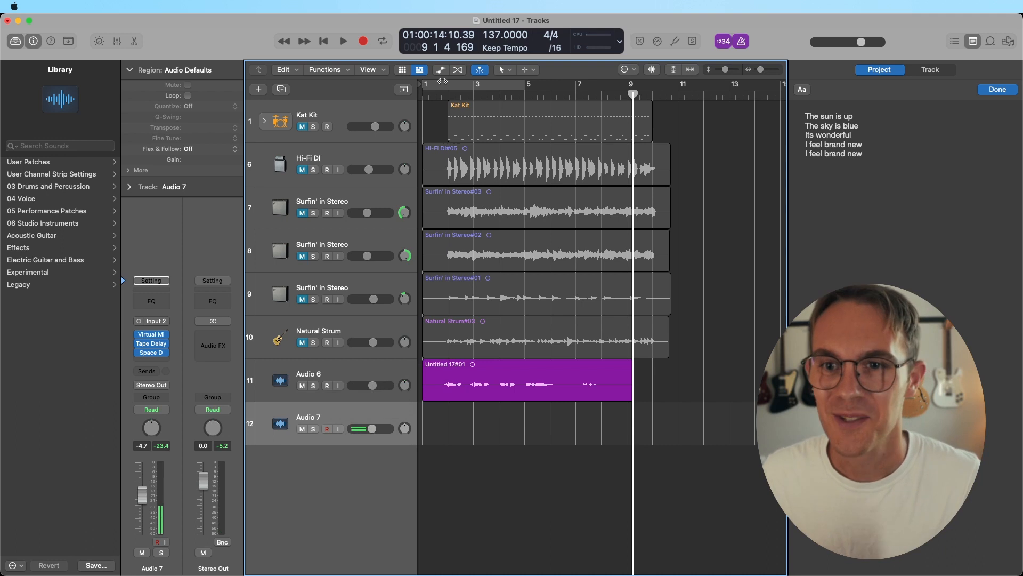
Return to the song start and record the second vocal take on Audio 7
click(323, 40)
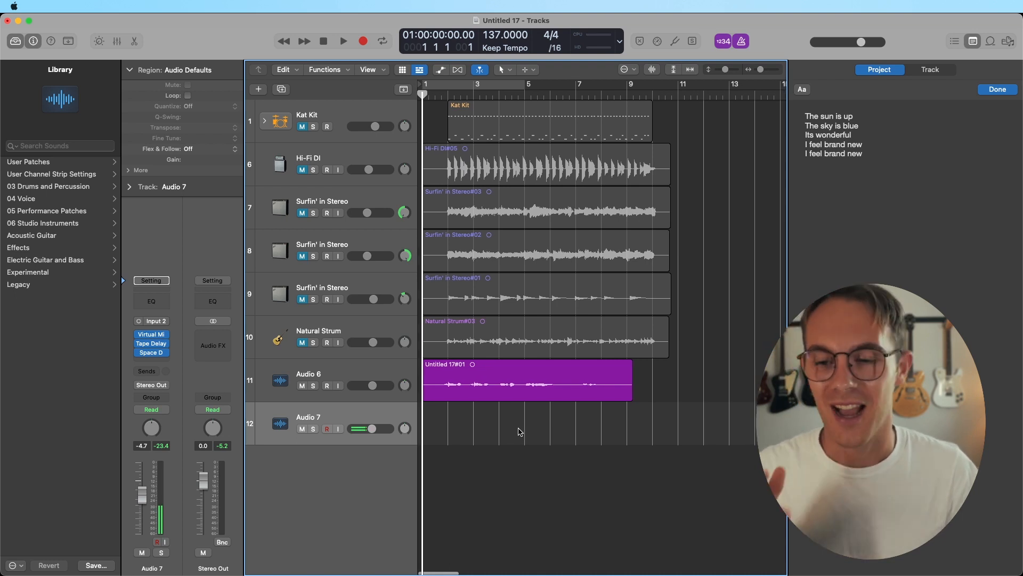
click(343, 40)
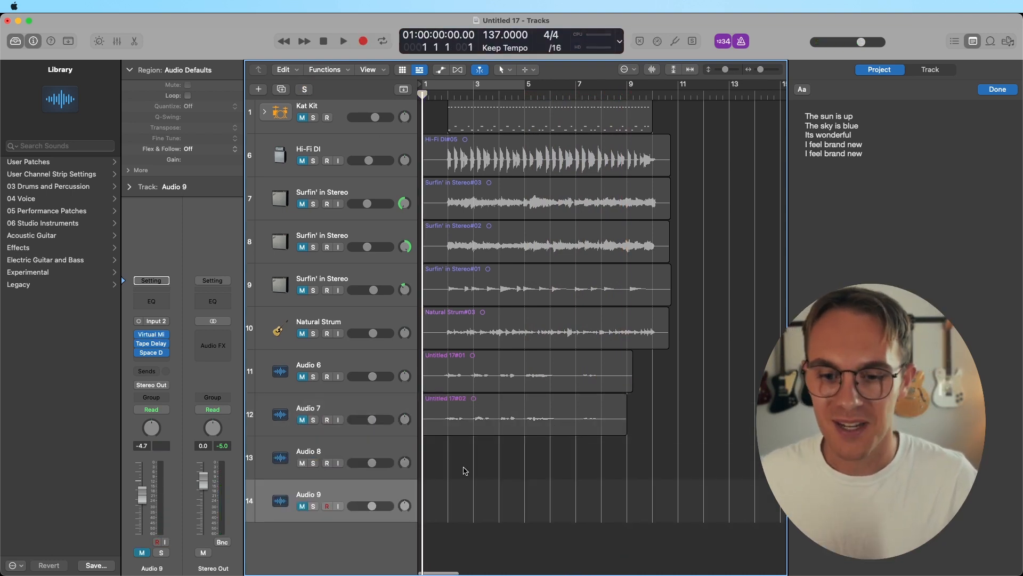
mouse_move(335, 476)
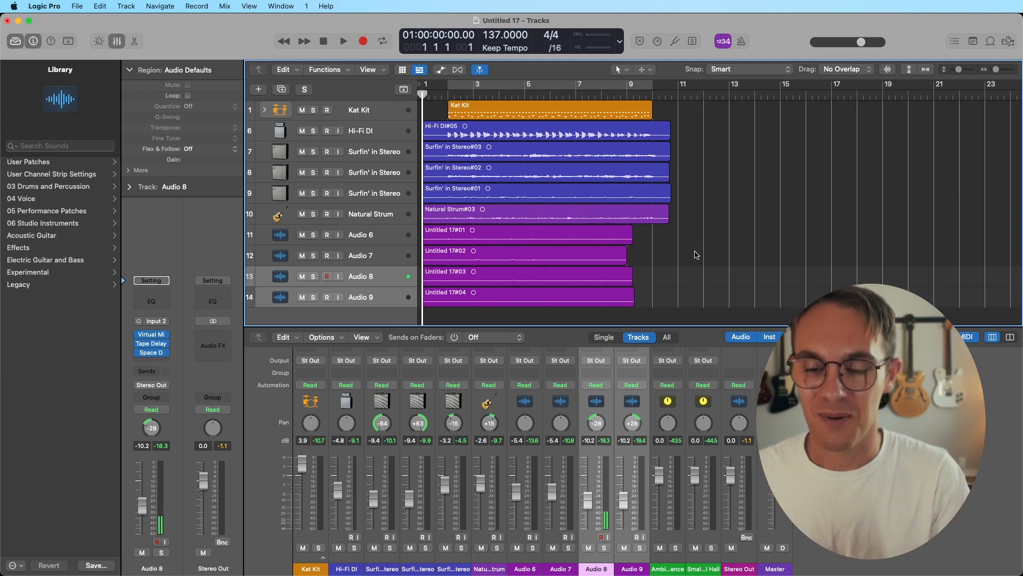
Play and stop the full song, then play the Kat Kit drum track soloed
click(342, 41)
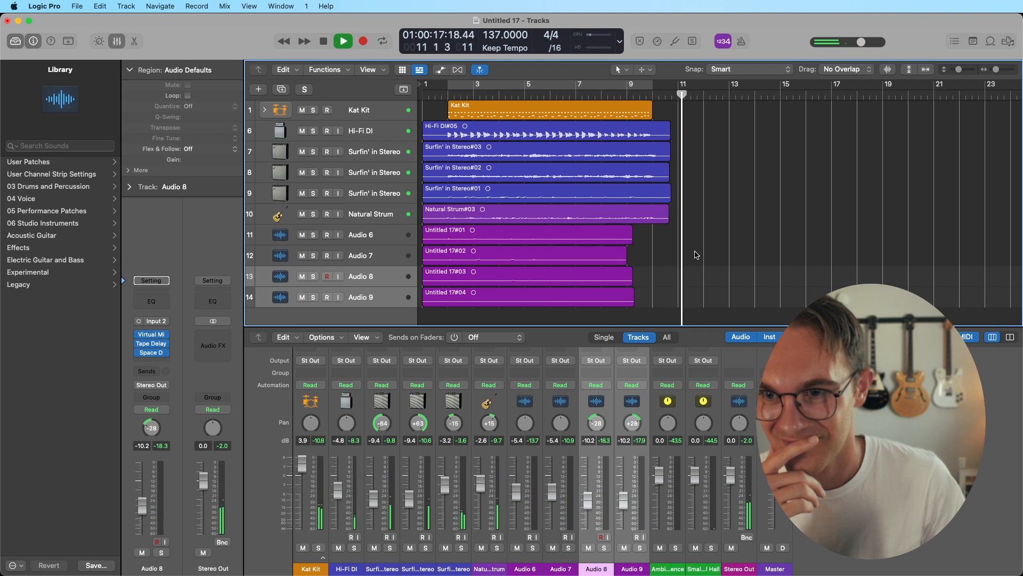
click(322, 40)
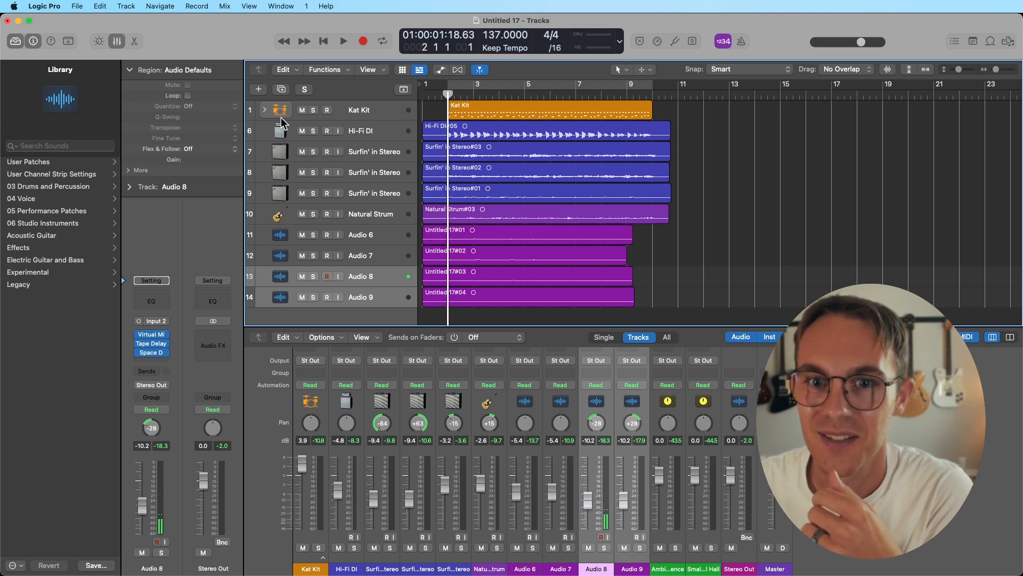
click(303, 89)
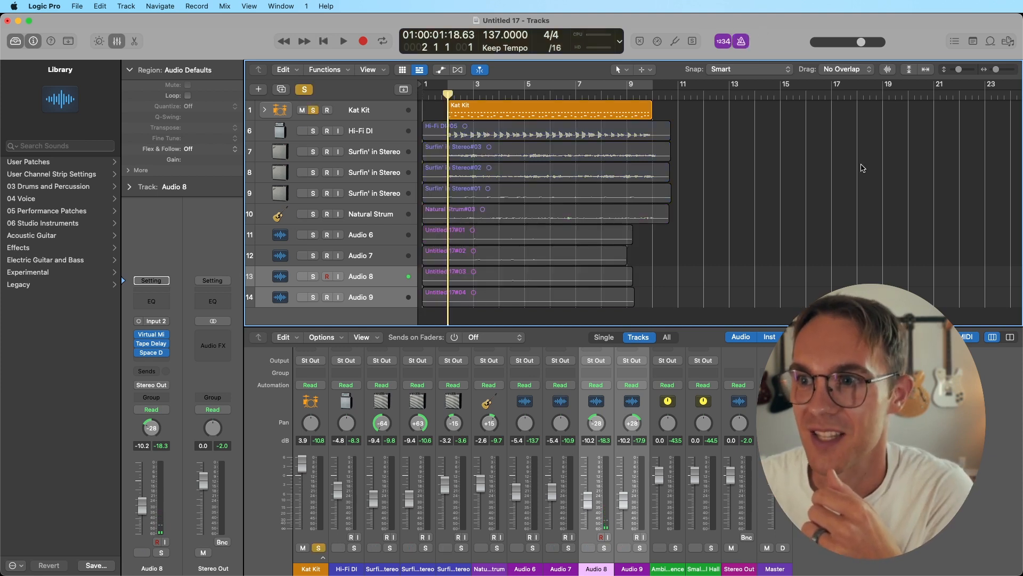
click(342, 40)
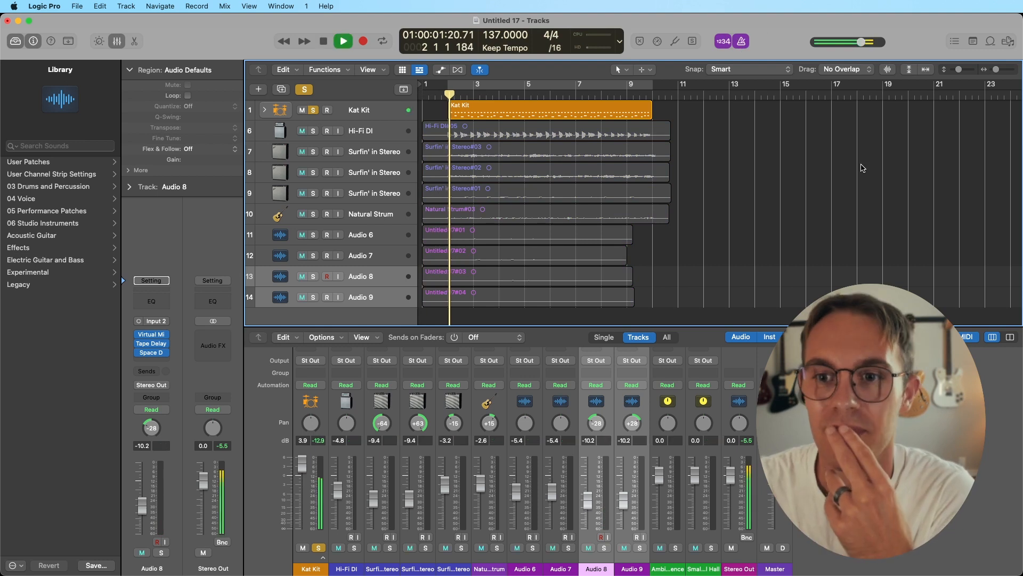